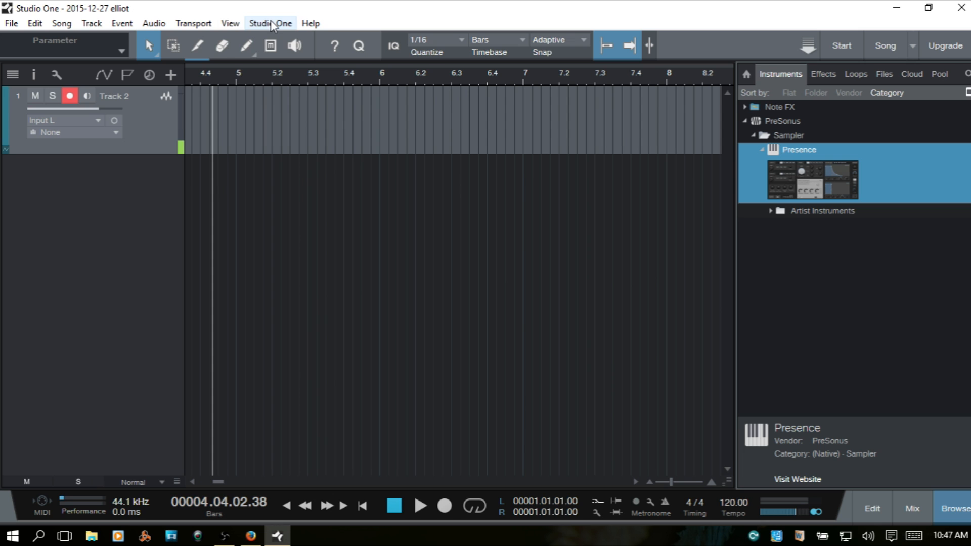
# Open Studio One's Options window from the application menu
pyautogui.click(269, 23)
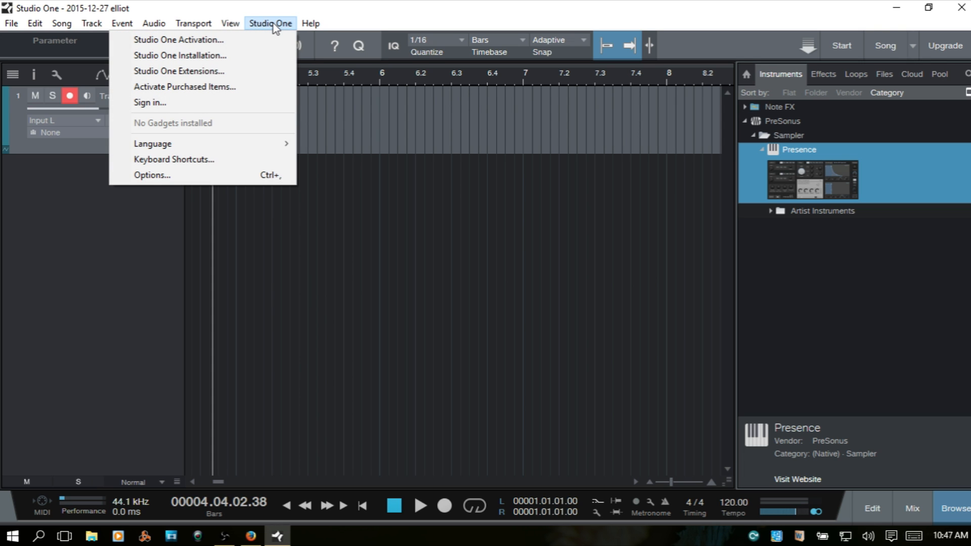
pyautogui.click(150, 175)
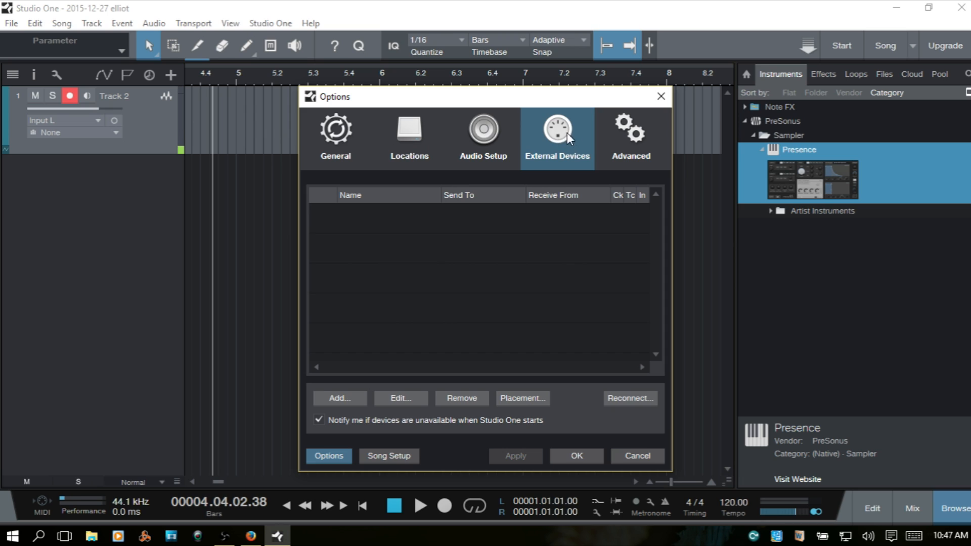
pyautogui.moveTo(277, 362)
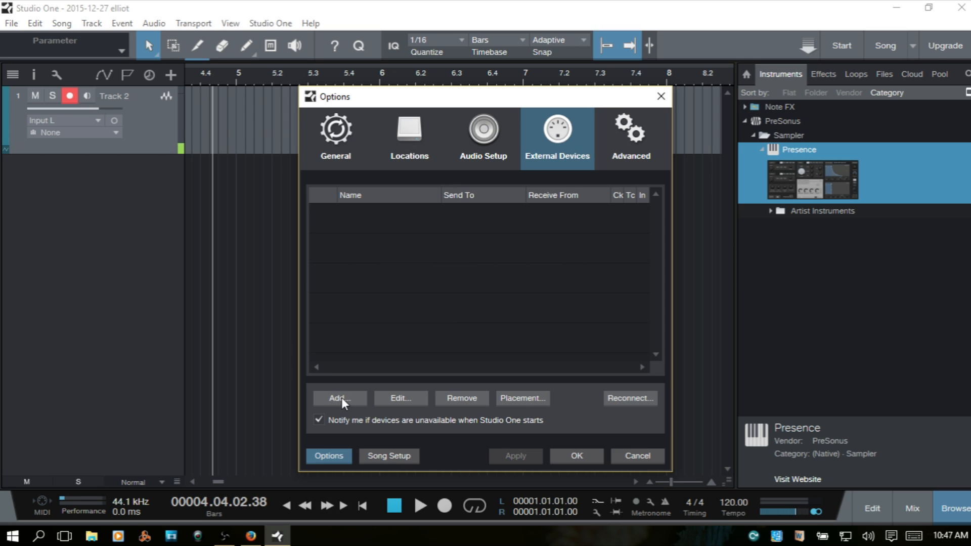
# Add the PreSonus Qwerty Keyboard from the device list and confirm the settings
pyautogui.click(338, 398)
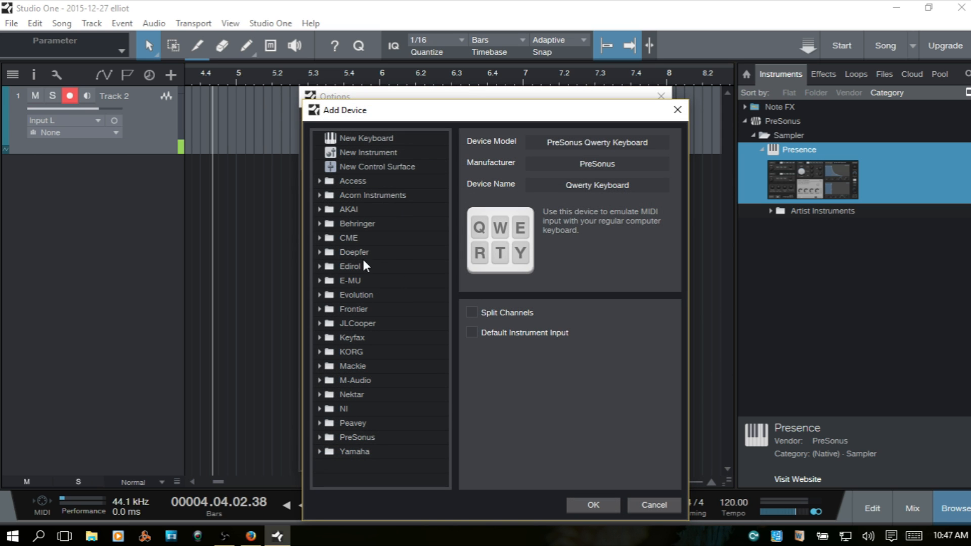
pyautogui.moveTo(360, 447)
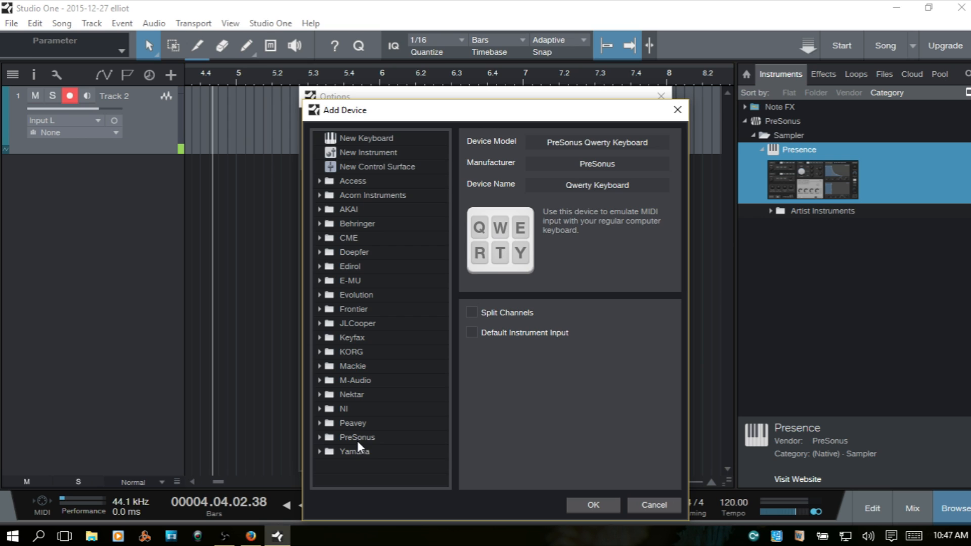
pyautogui.click(356, 436)
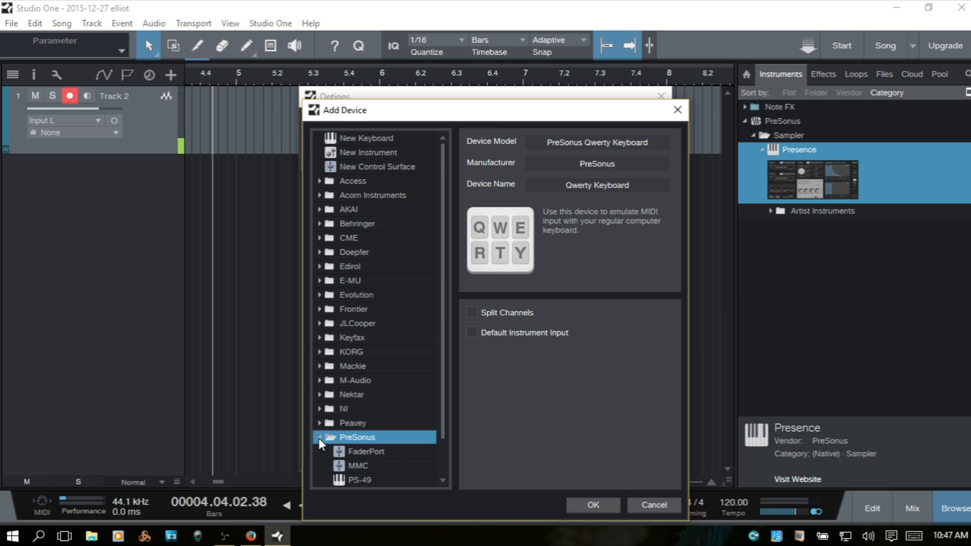
pyautogui.moveTo(418, 426)
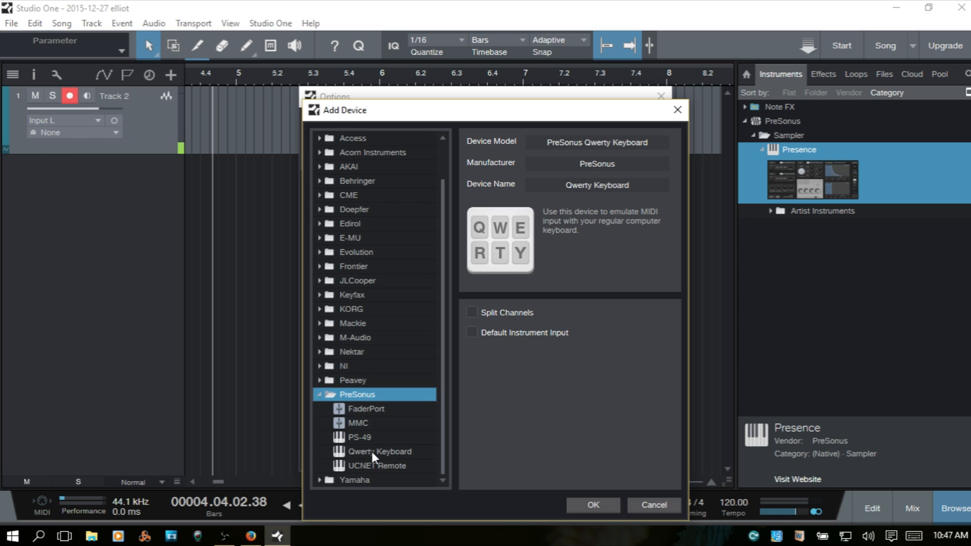
pyautogui.moveTo(393, 457)
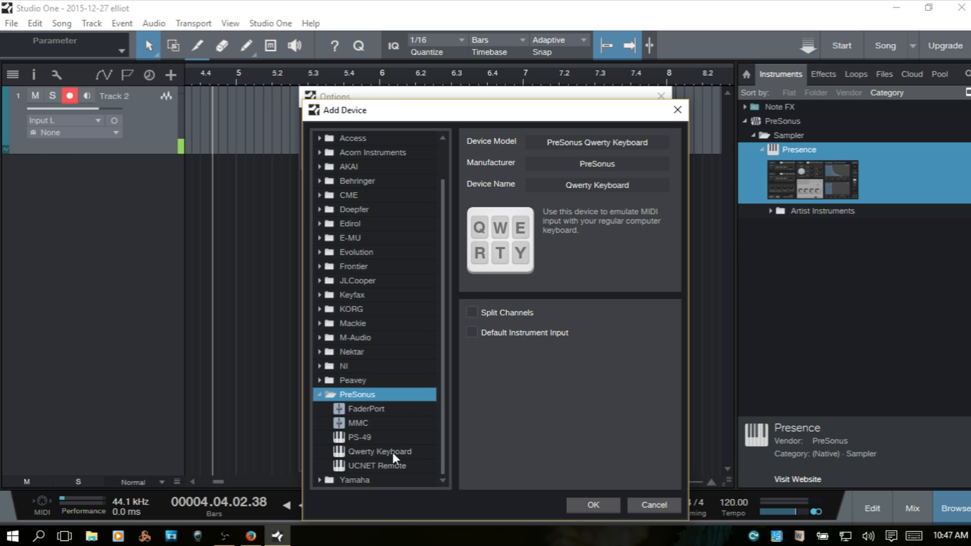
pyautogui.moveTo(370, 459)
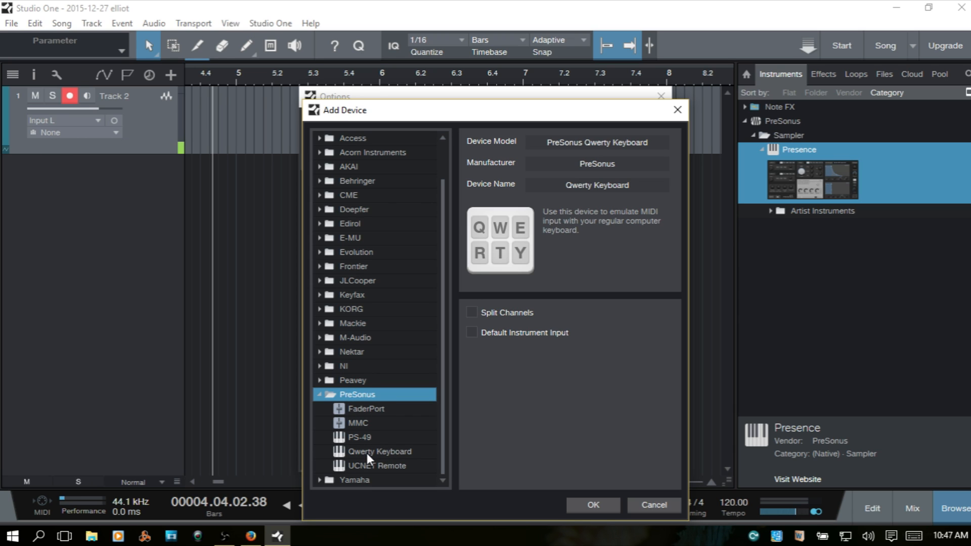
pyautogui.click(380, 451)
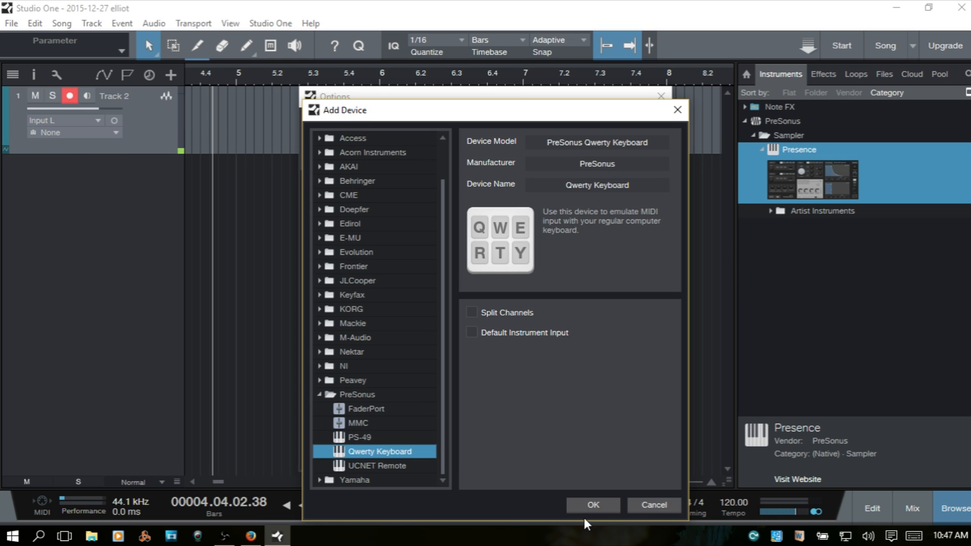
pyautogui.click(590, 509)
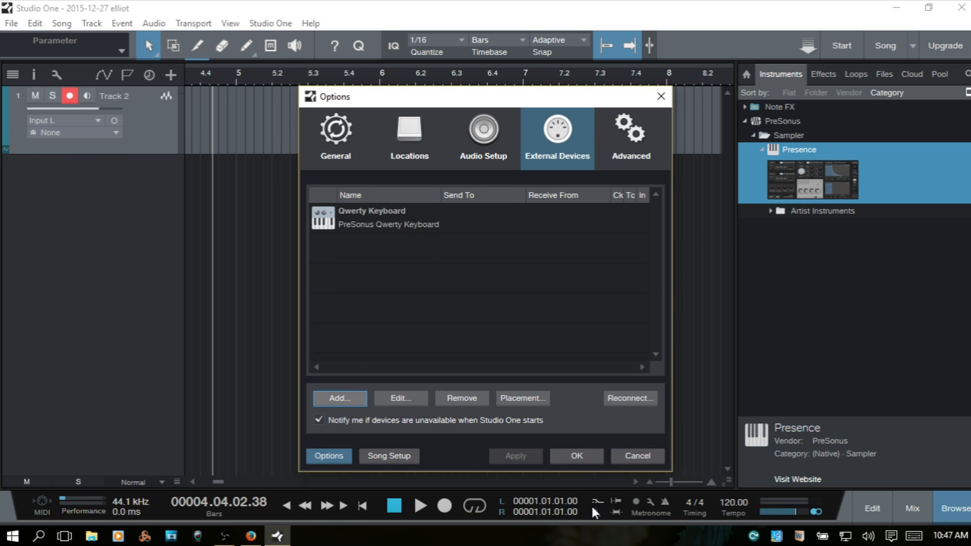
pyautogui.click(576, 458)
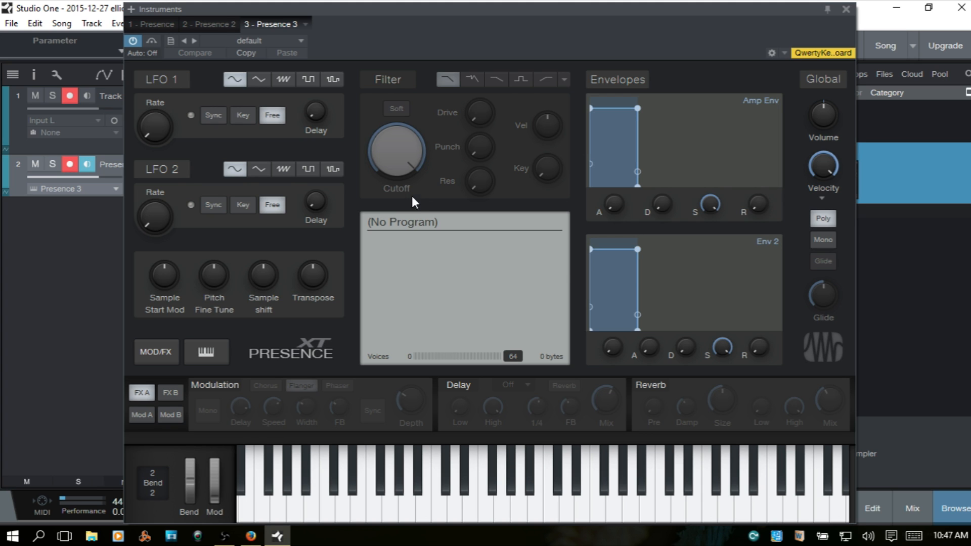
pyautogui.moveTo(837, 64)
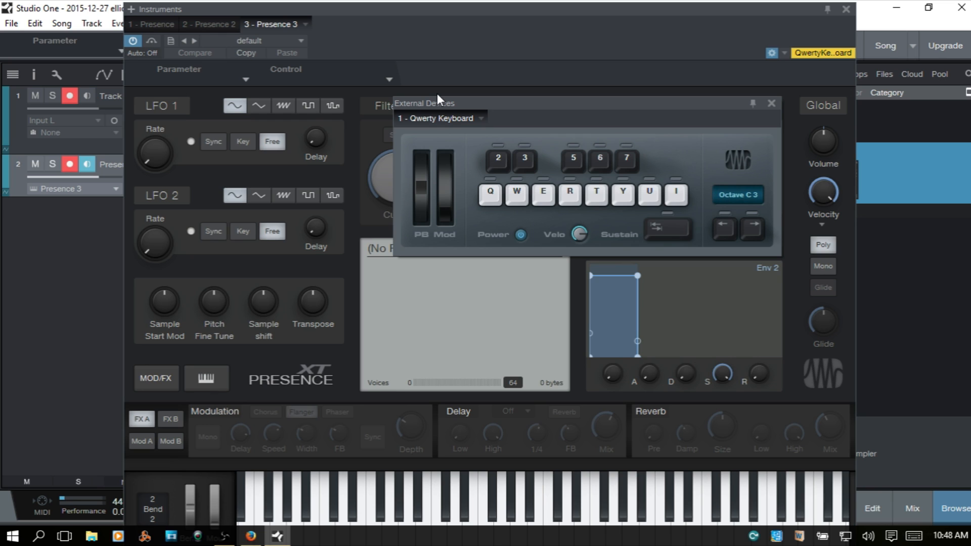
pyautogui.click(516, 194)
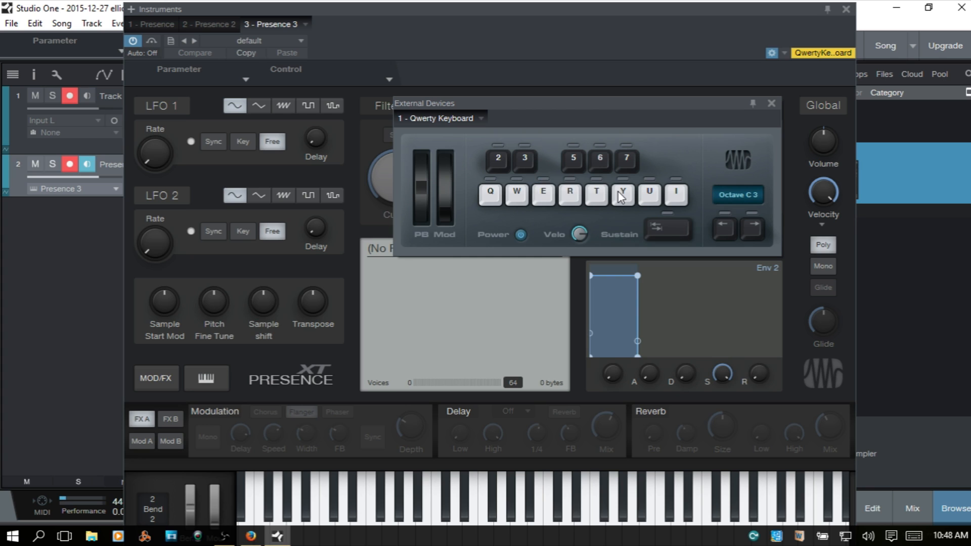
pyautogui.click(667, 495)
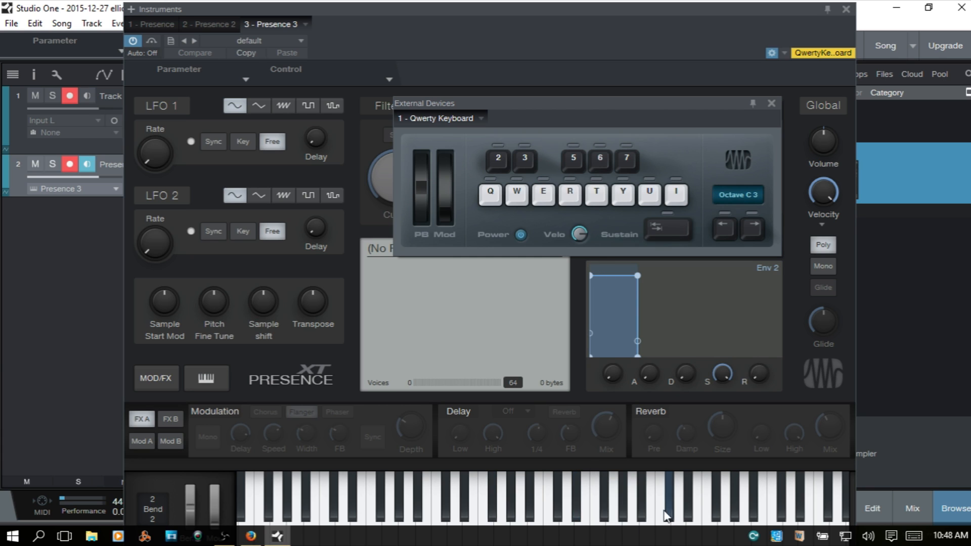